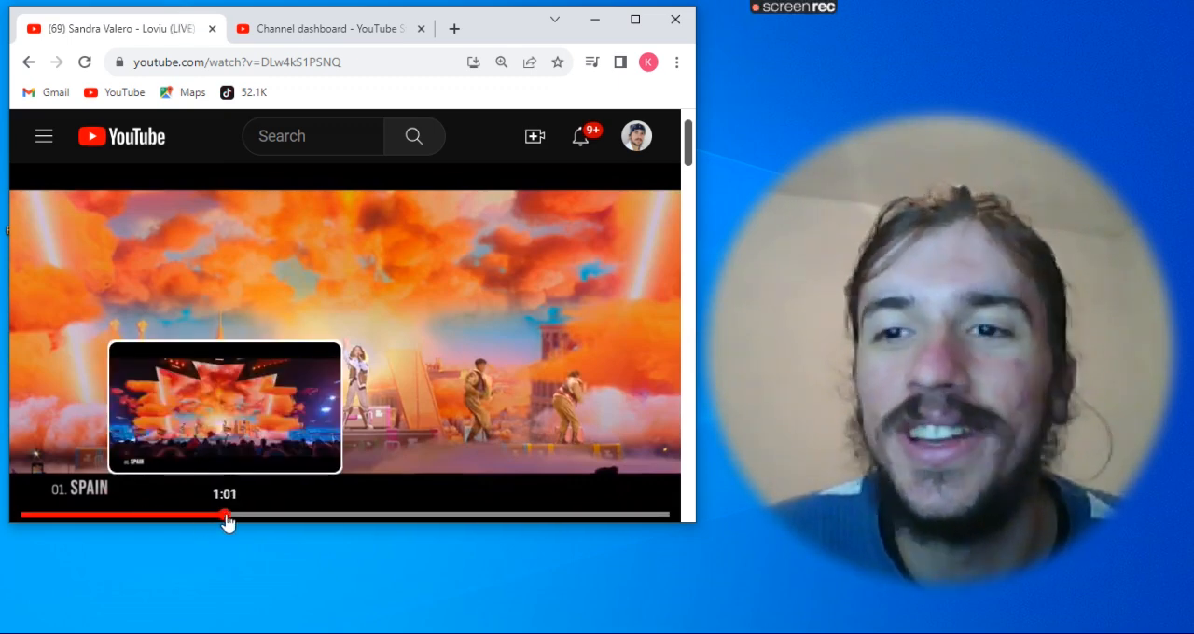
# Seek Spain's Eurovision performance to the 1:01 mark and let it play on.
pyautogui.click(229, 515)
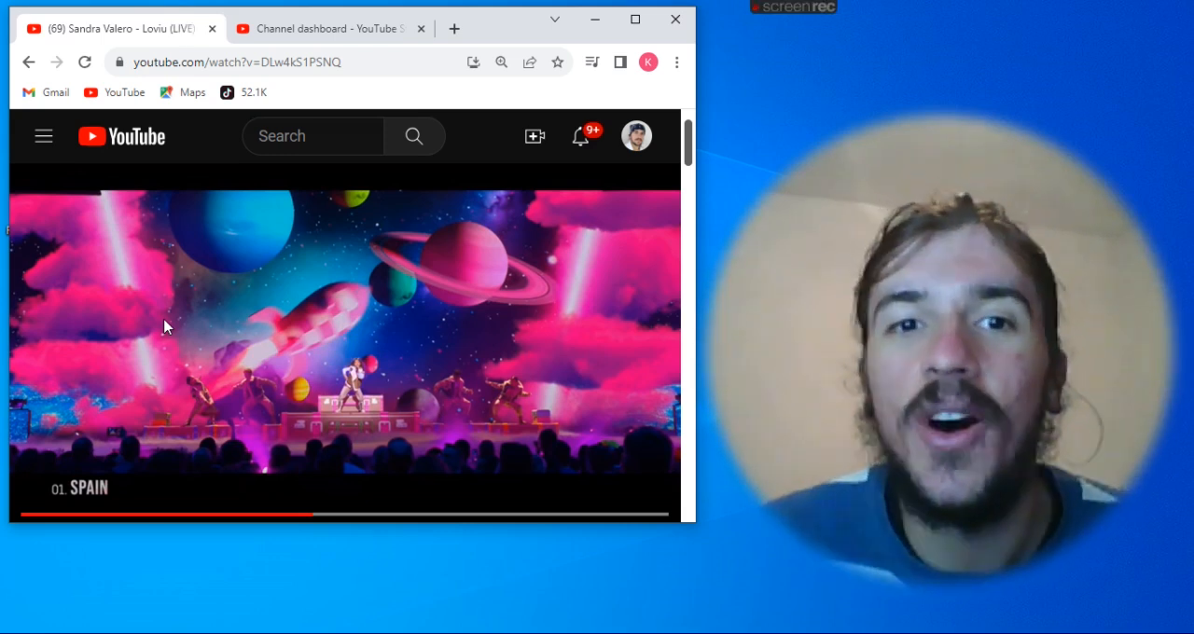
pyautogui.moveTo(126, 321)
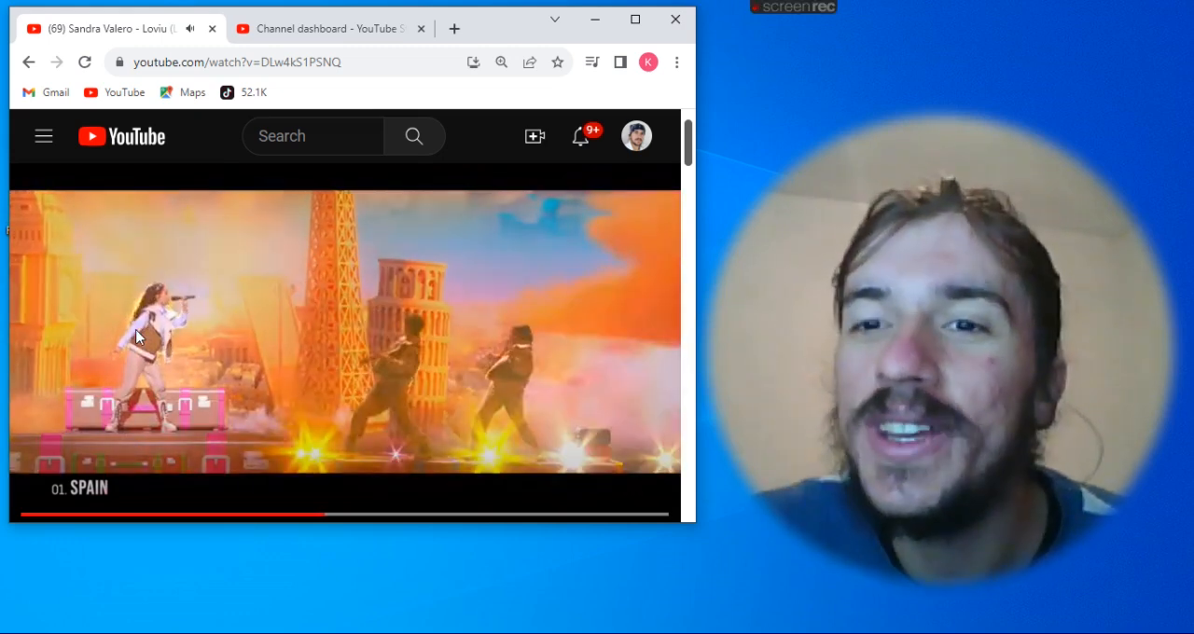
pyautogui.moveTo(340, 485)
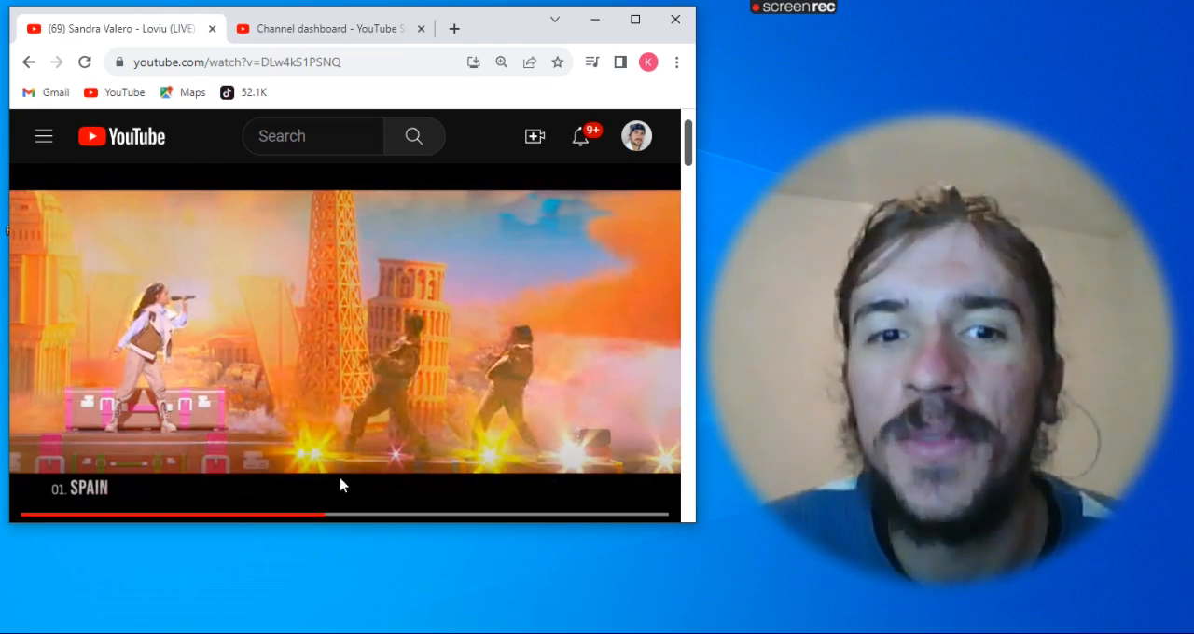
# Seek the performance forward along the progress bar to roughly the 2:24 mark.
pyautogui.click(378, 514)
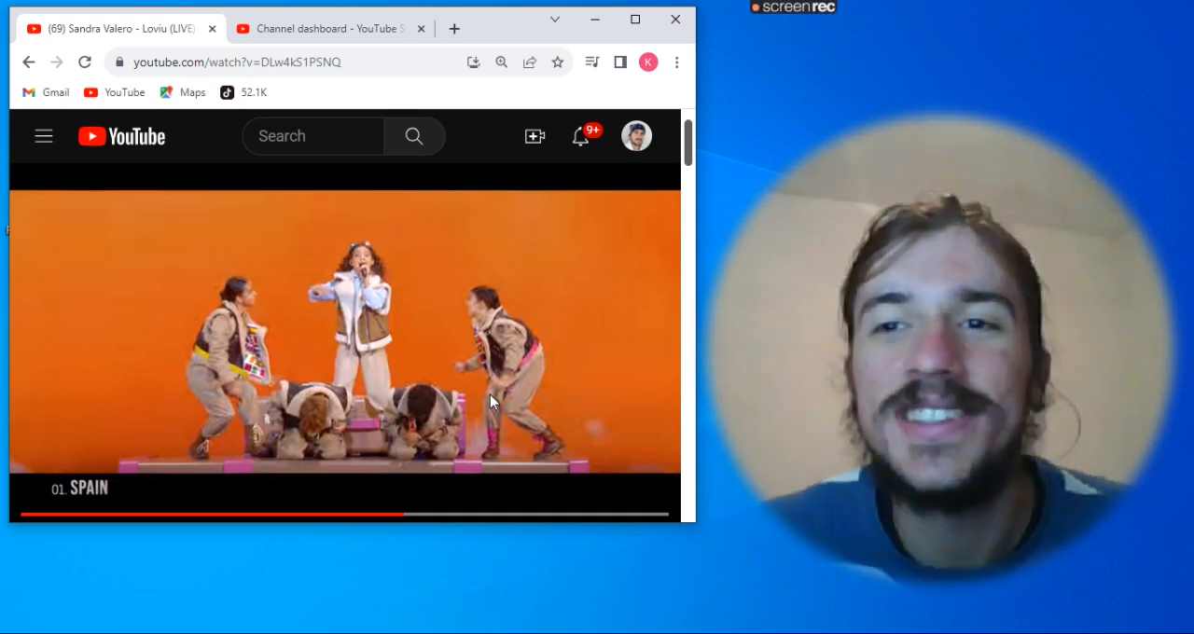
pyautogui.moveTo(499, 515)
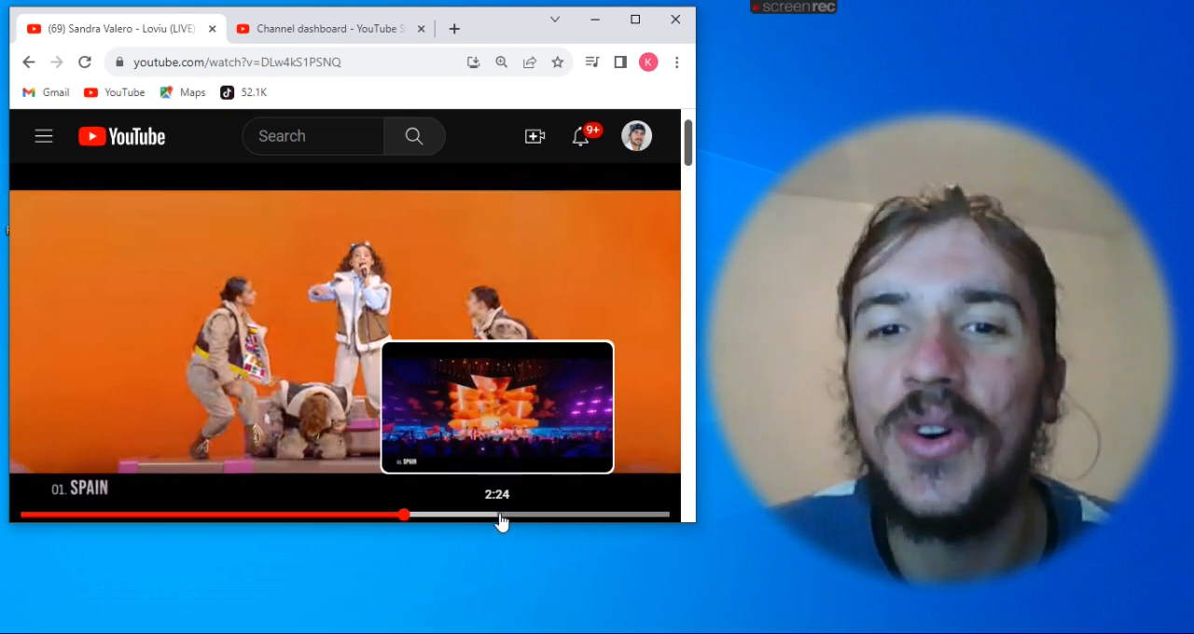
pyautogui.click(513, 515)
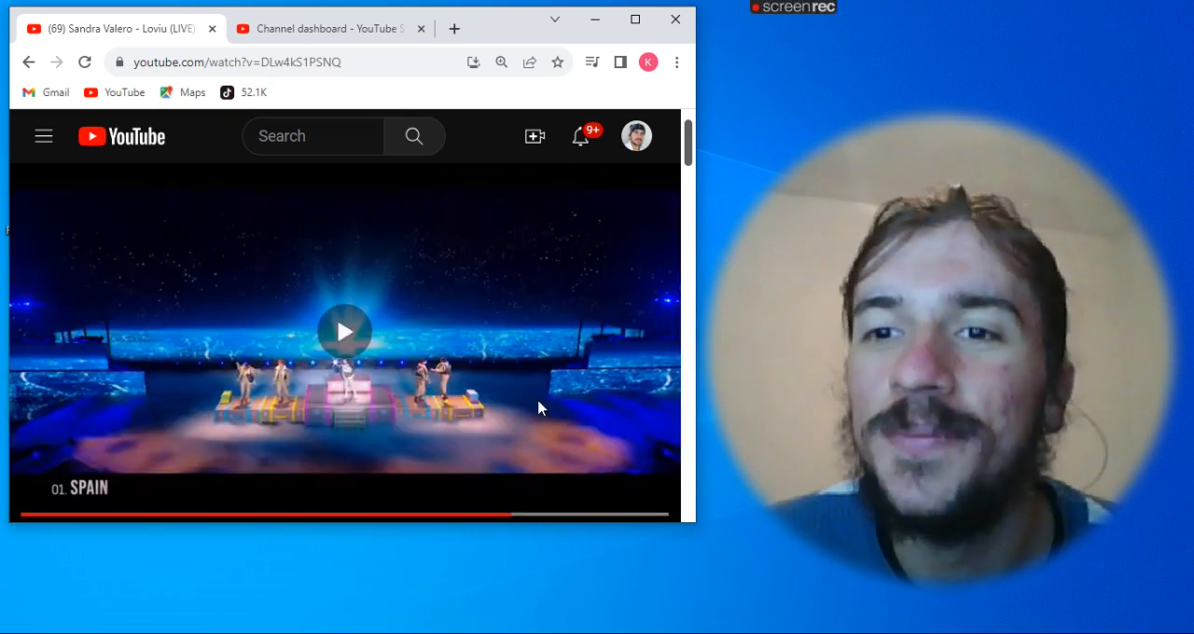
# Resume playback from 2:24 so the performance runs through to the Spanish flag ending.
pyautogui.click(344, 332)
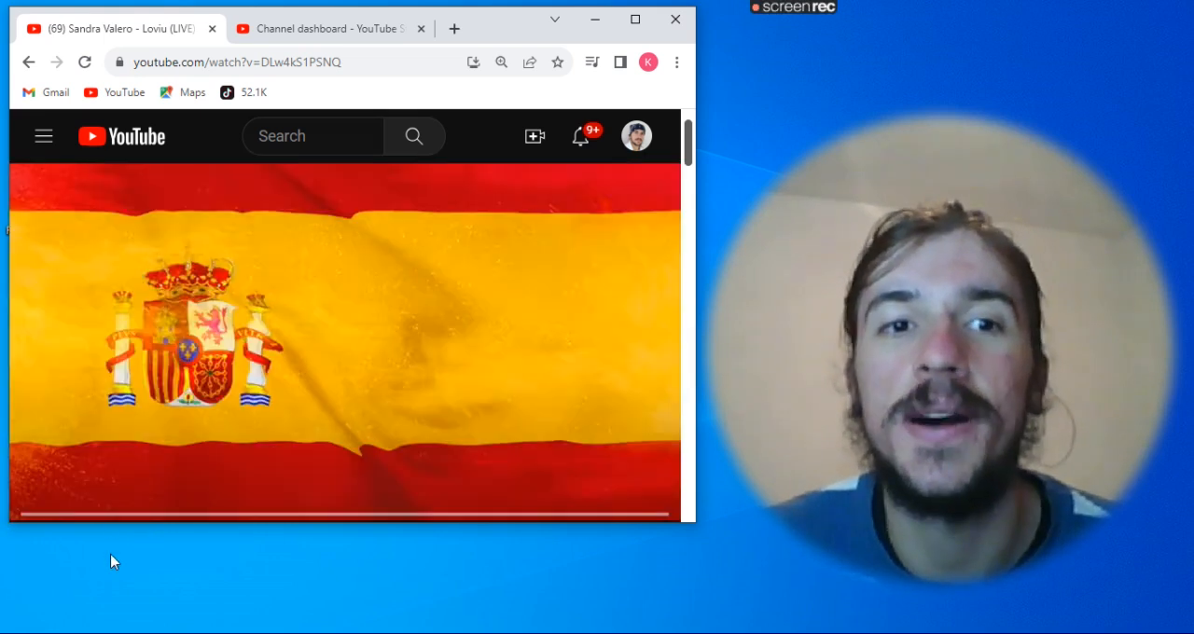
pyautogui.moveTo(135, 586)
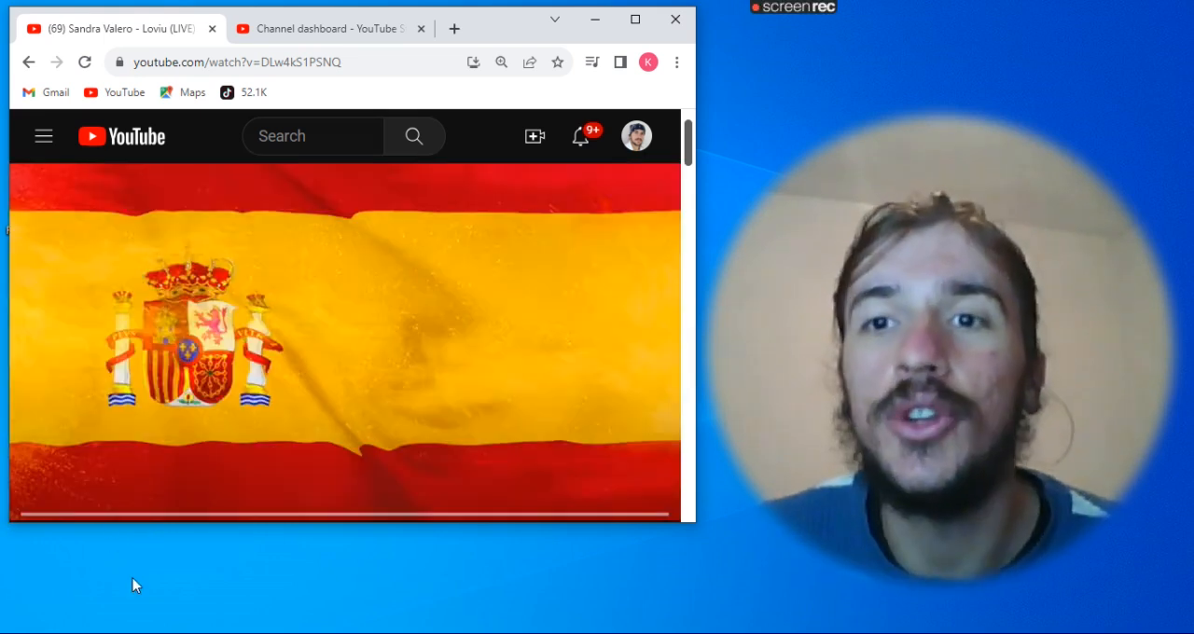